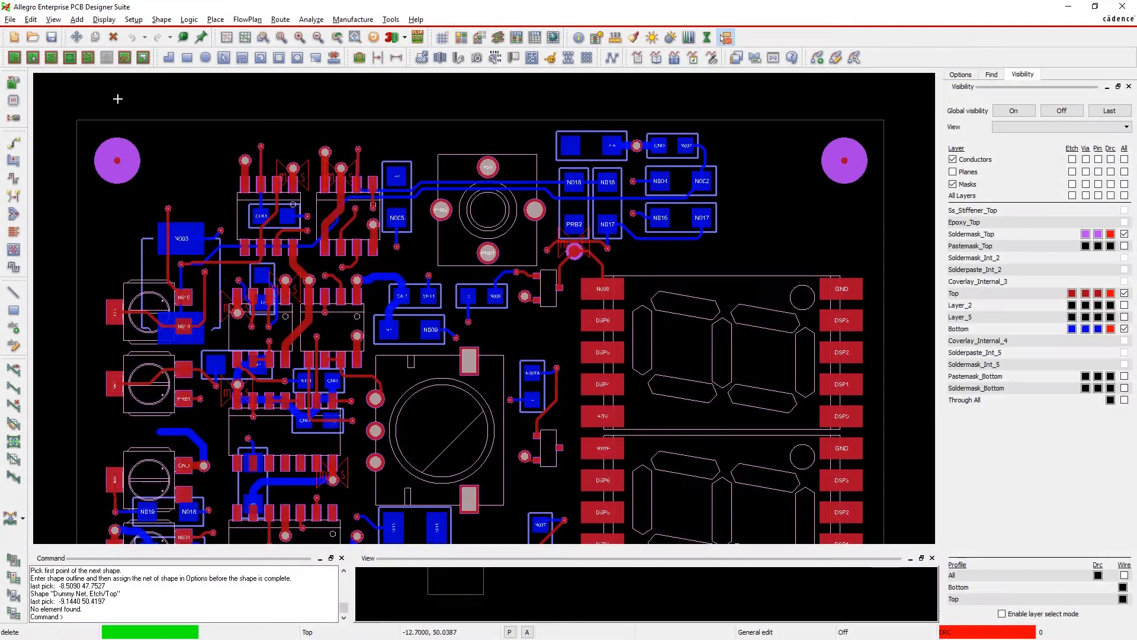
Update DRC from Display > Status to cut errors from 203 to 7, then open Setup Analysis Modes.
left_click(103, 19)
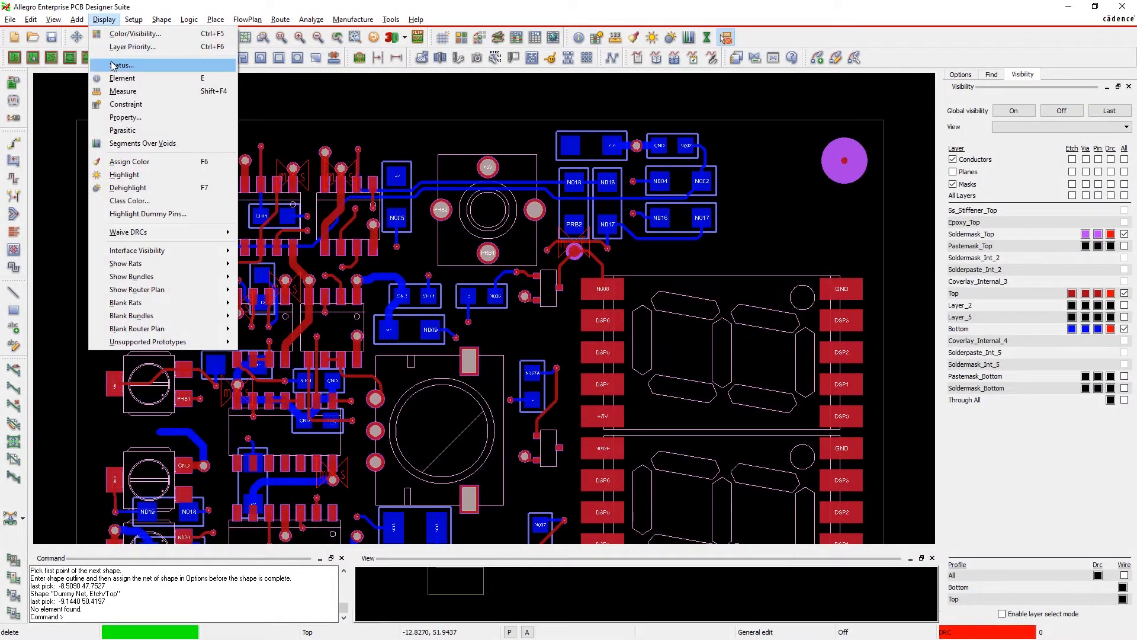
left_click(122, 65)
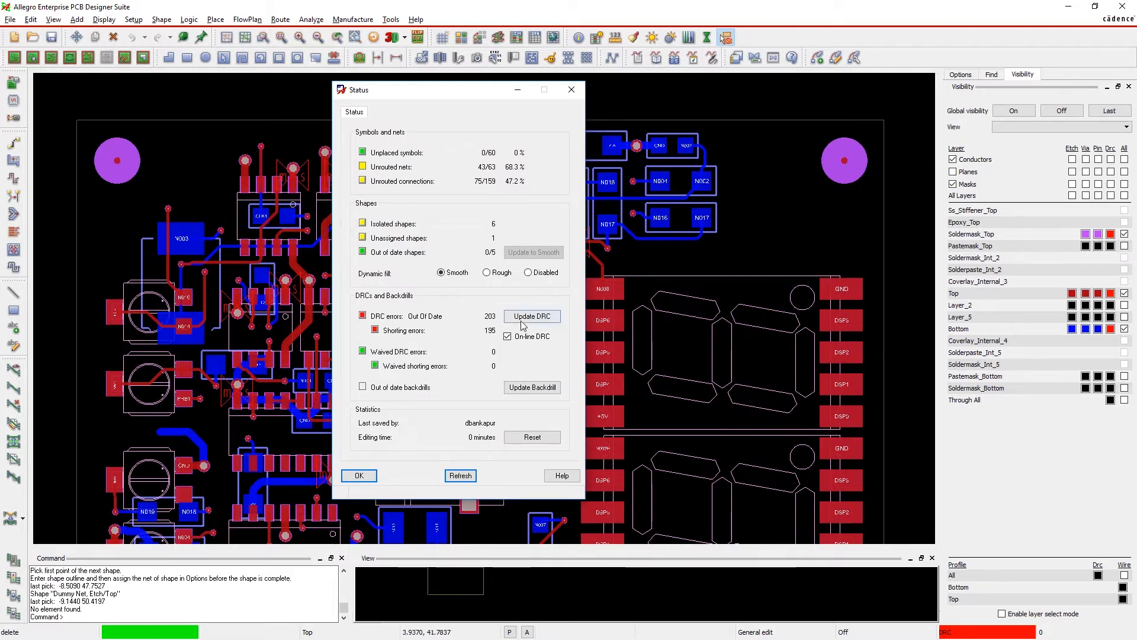
left_click(531, 315)
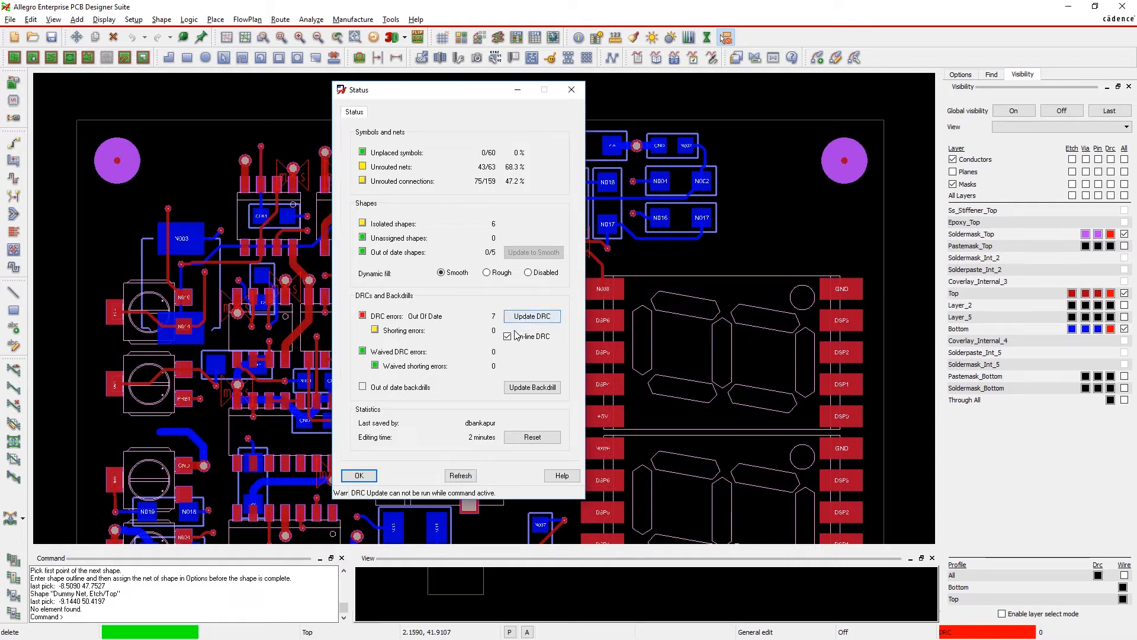
left_click(358, 475)
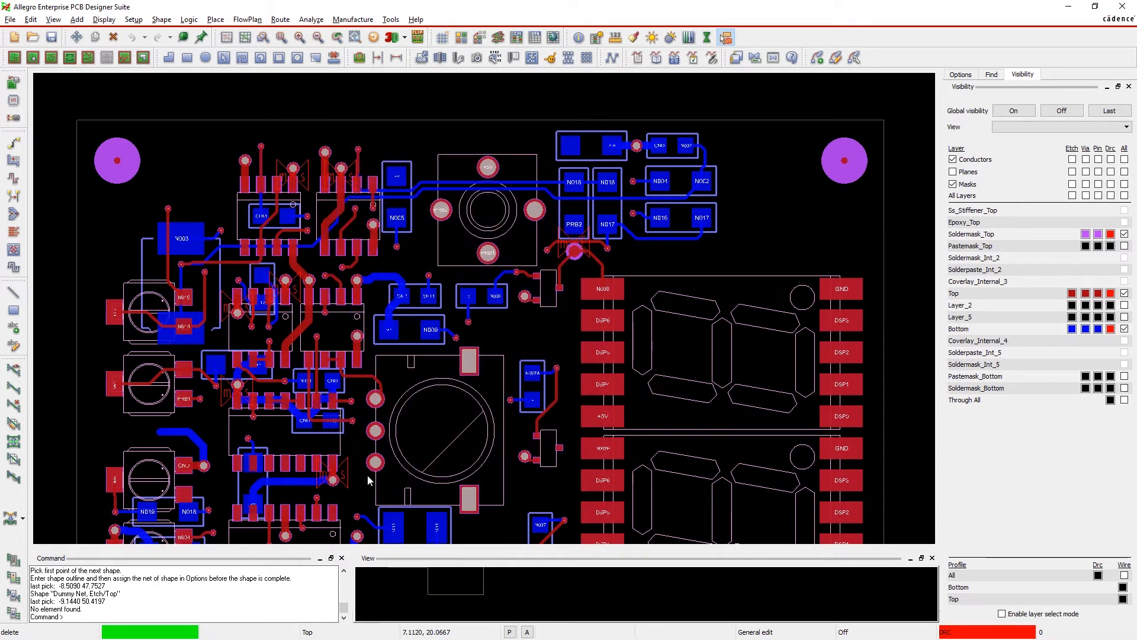
left_click(133, 19)
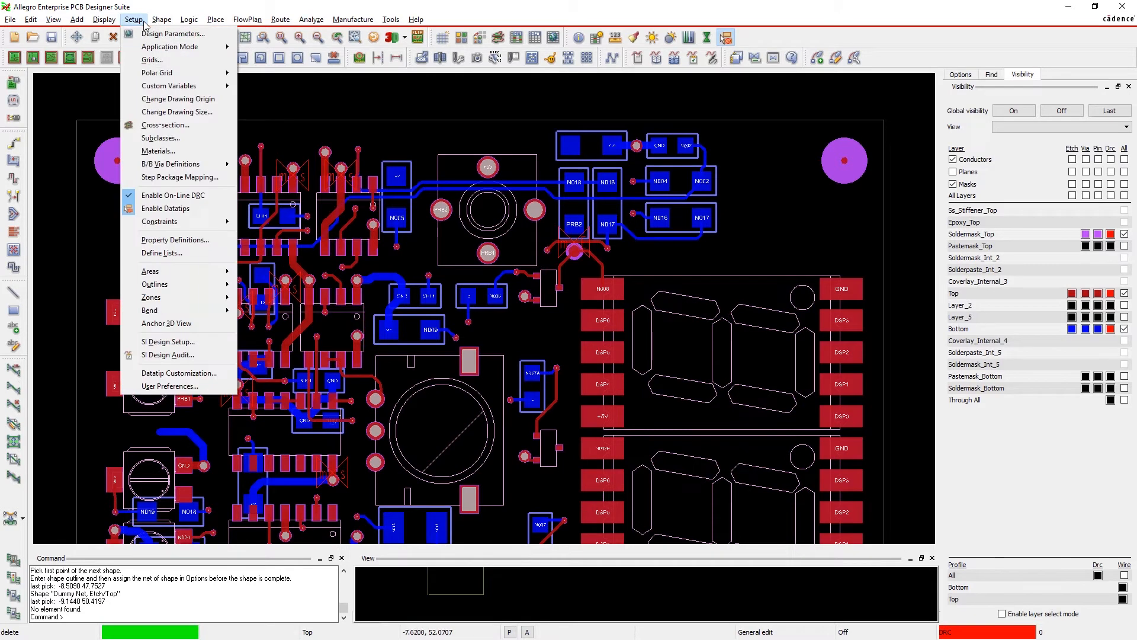
mouse_move(159, 221)
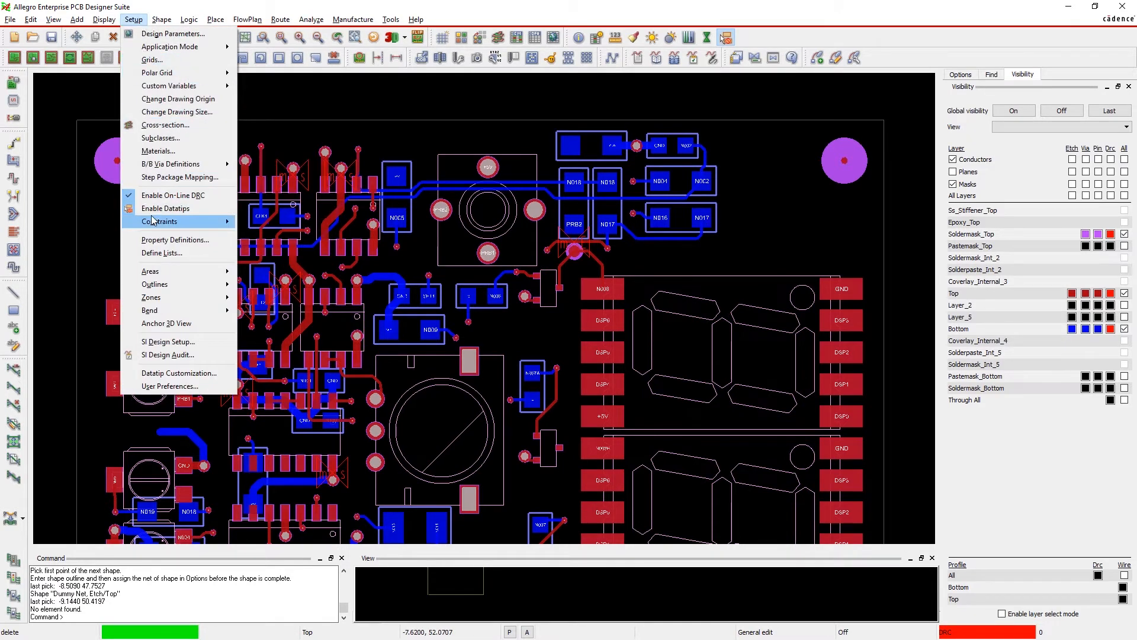
left_click(158, 221)
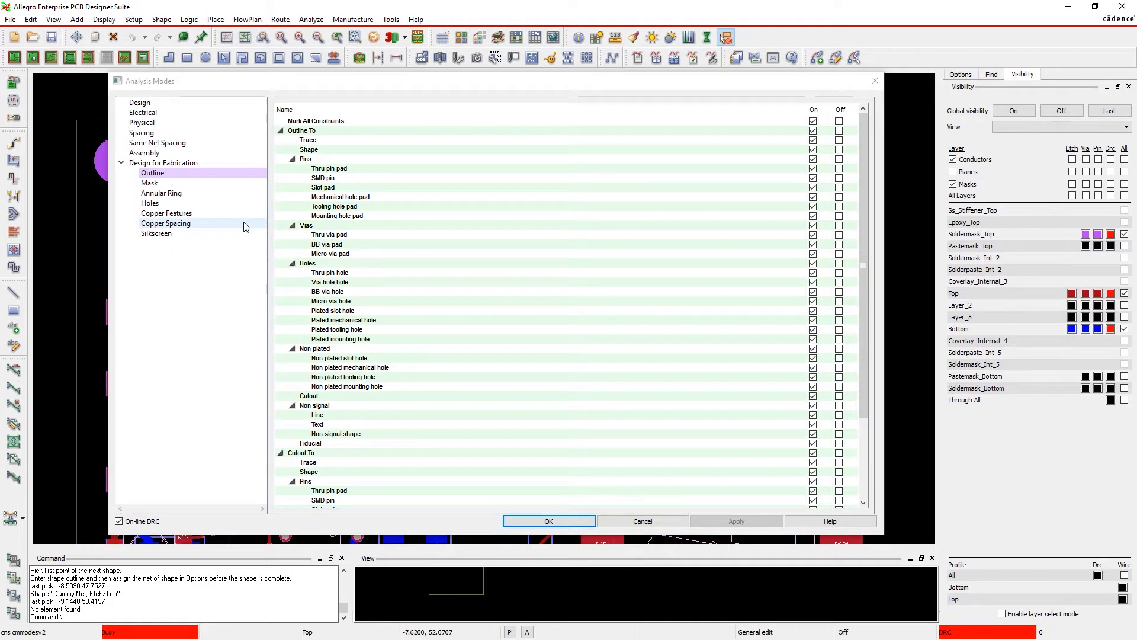
Review the Mask, Holes, Copper Features and Copper Spacing fabrication check pages, then accept with OK.
left_click(150, 183)
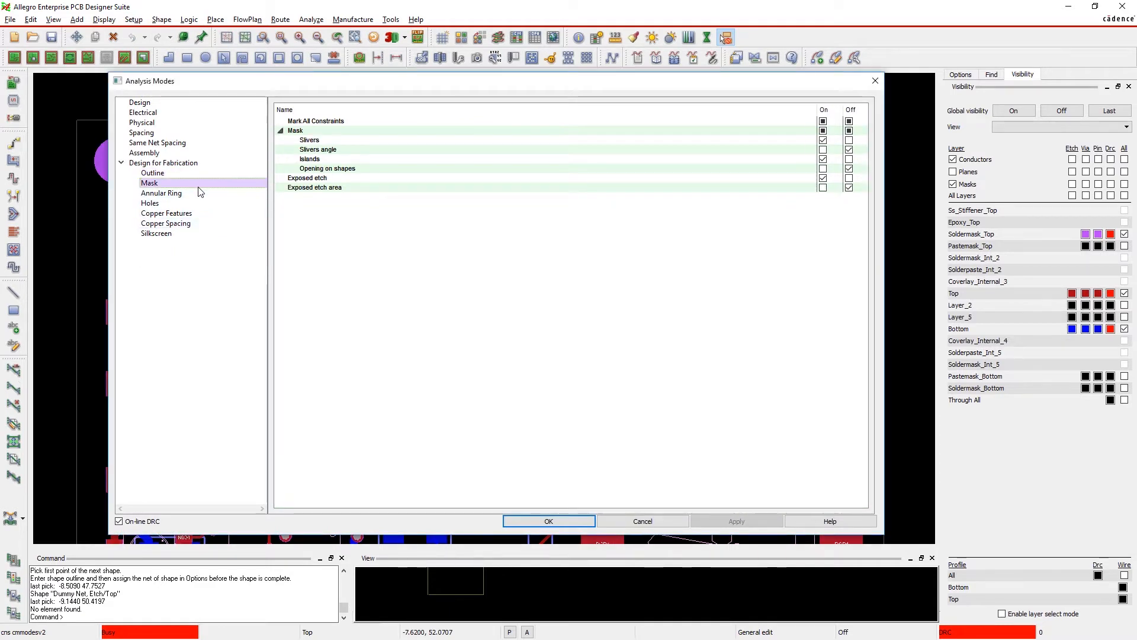
left_click(149, 203)
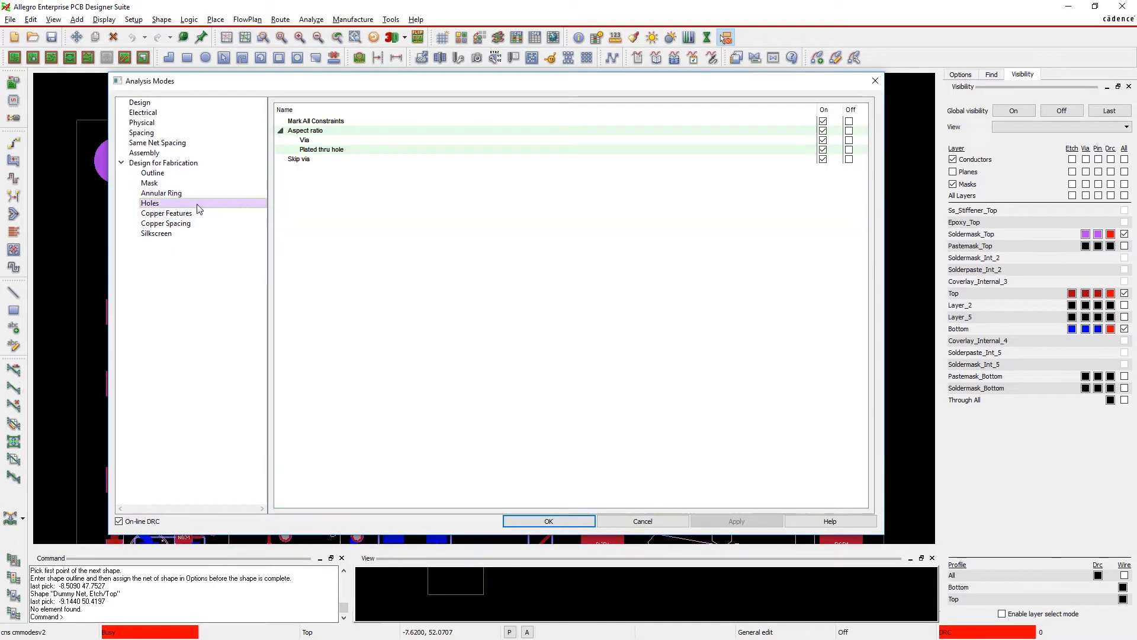
left_click(166, 213)
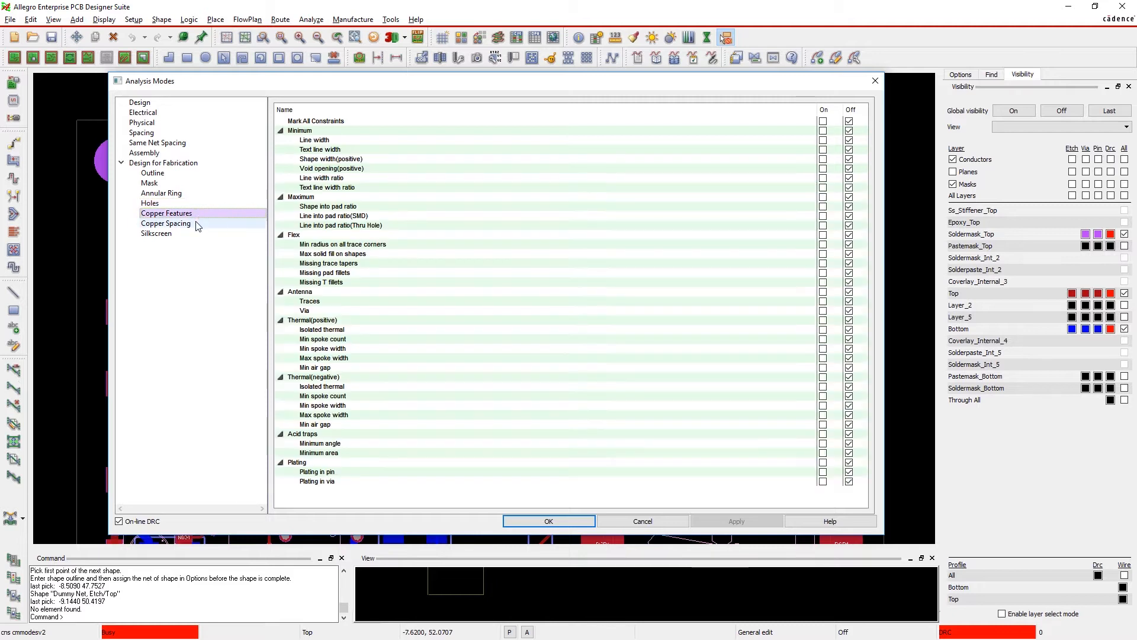
left_click(156, 232)
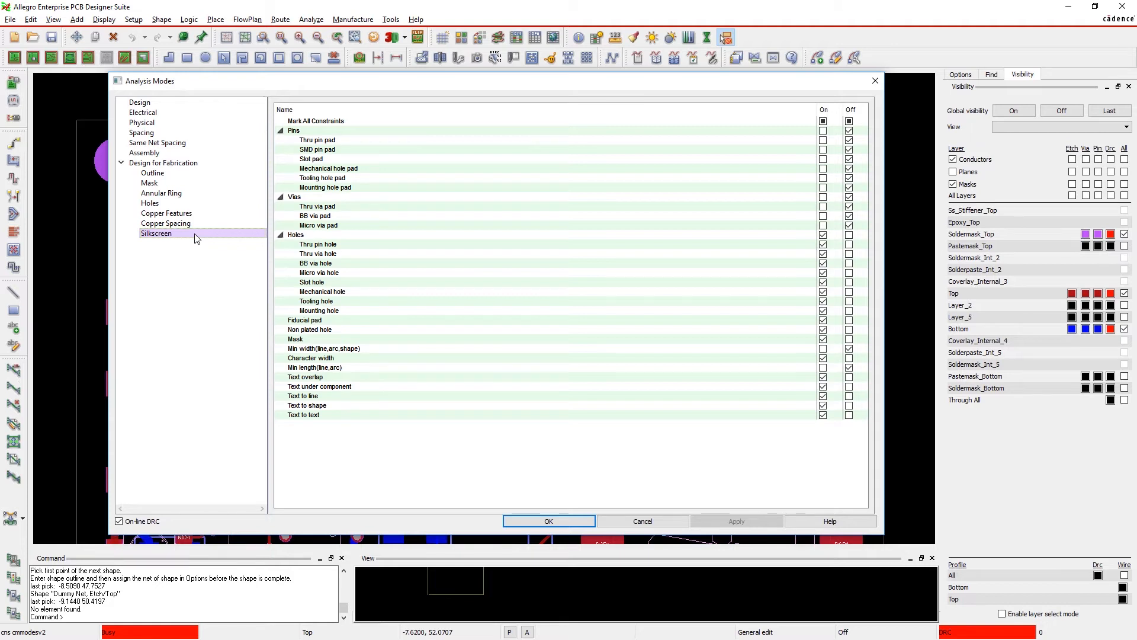
mouse_move(267, 290)
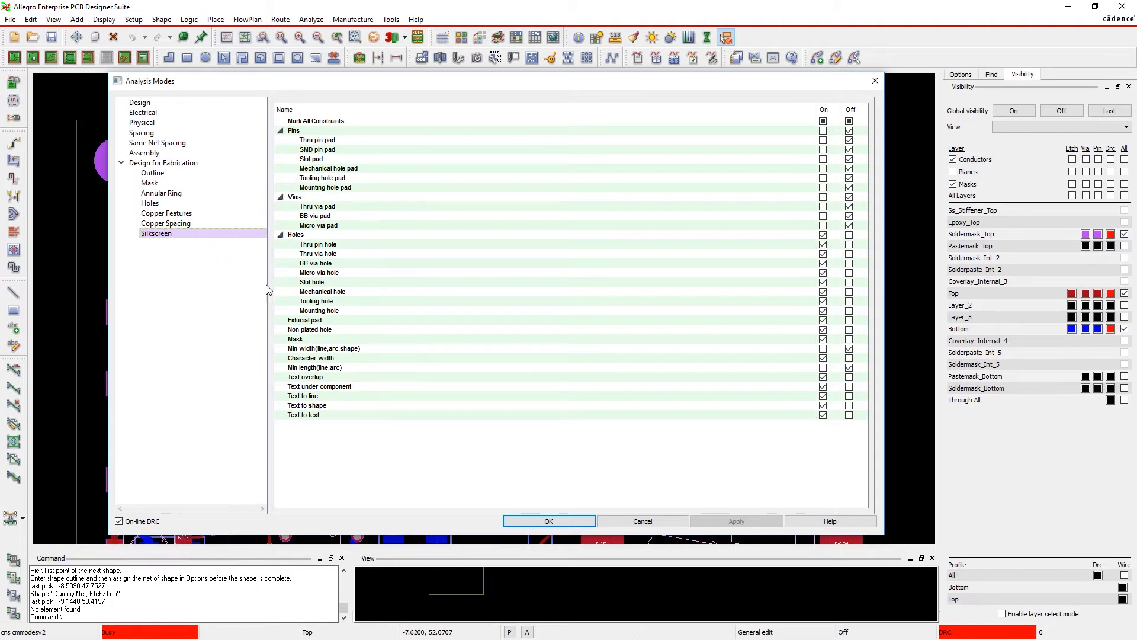
left_click(548, 521)
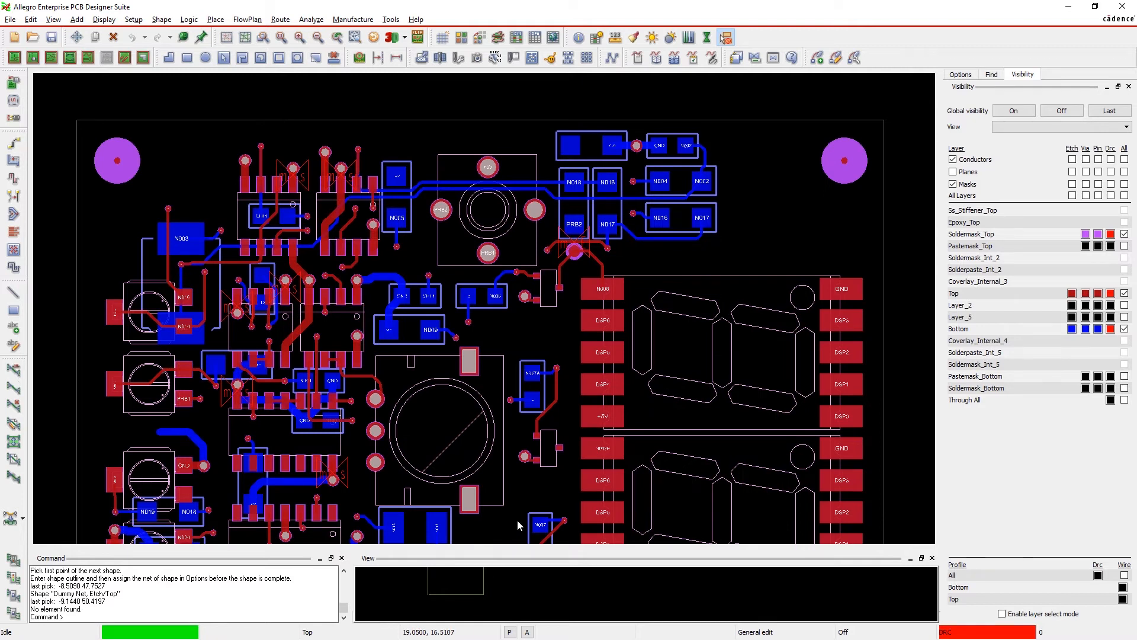
mouse_move(552, 307)
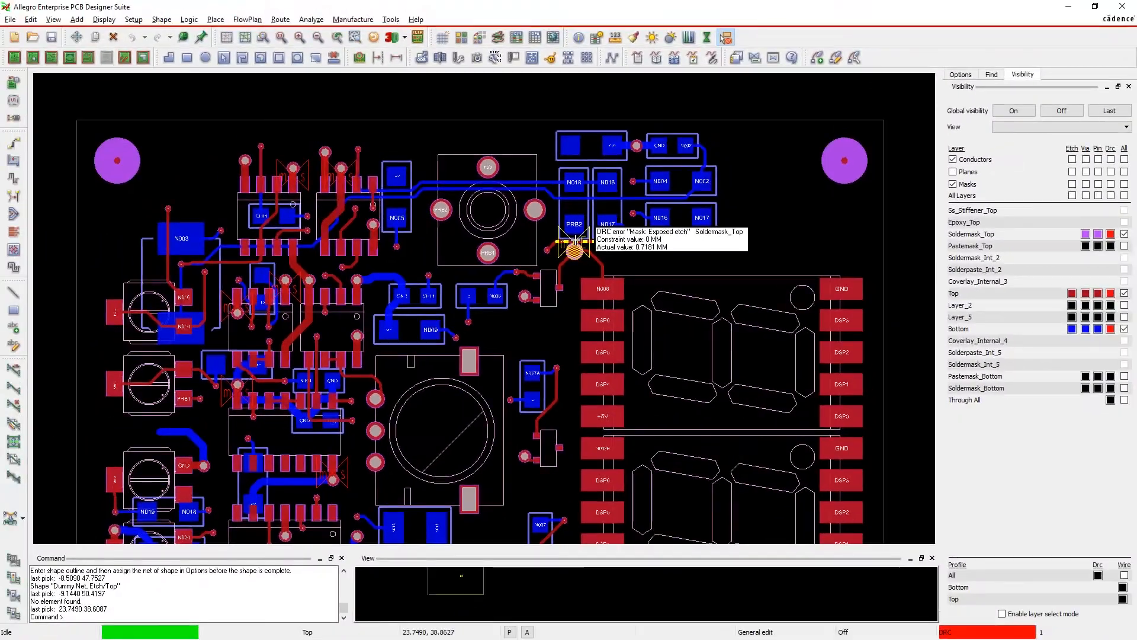
View the board with the exposed-etch soldermask DRC error in 3D Canvas.
left_click(377, 36)
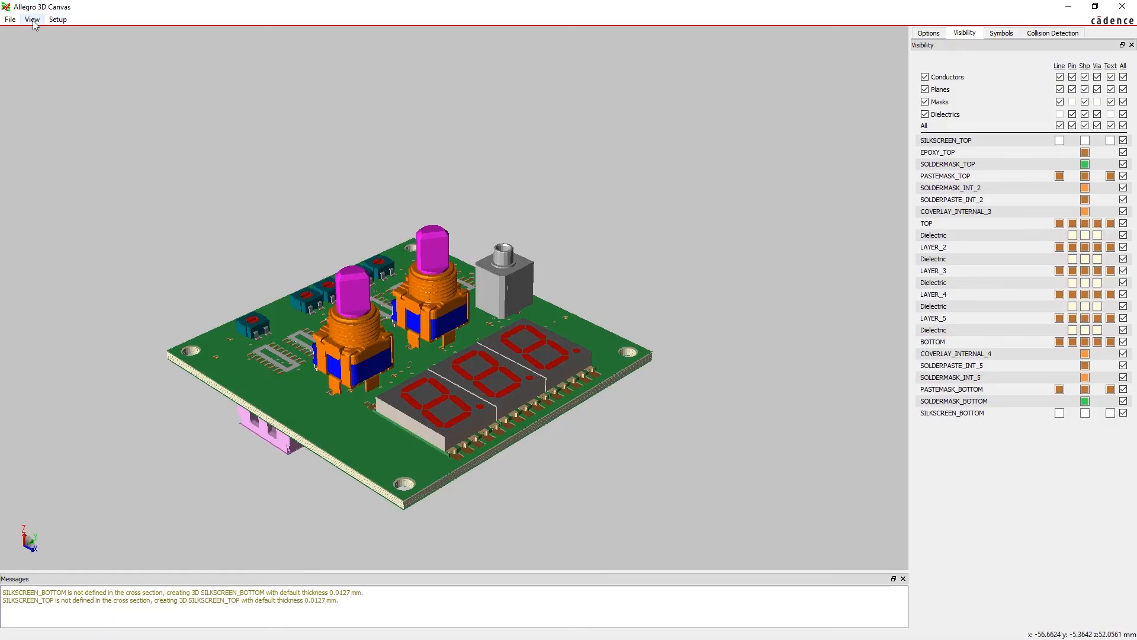
Set the 3D Canvas camera to the Top view.
left_click(31, 19)
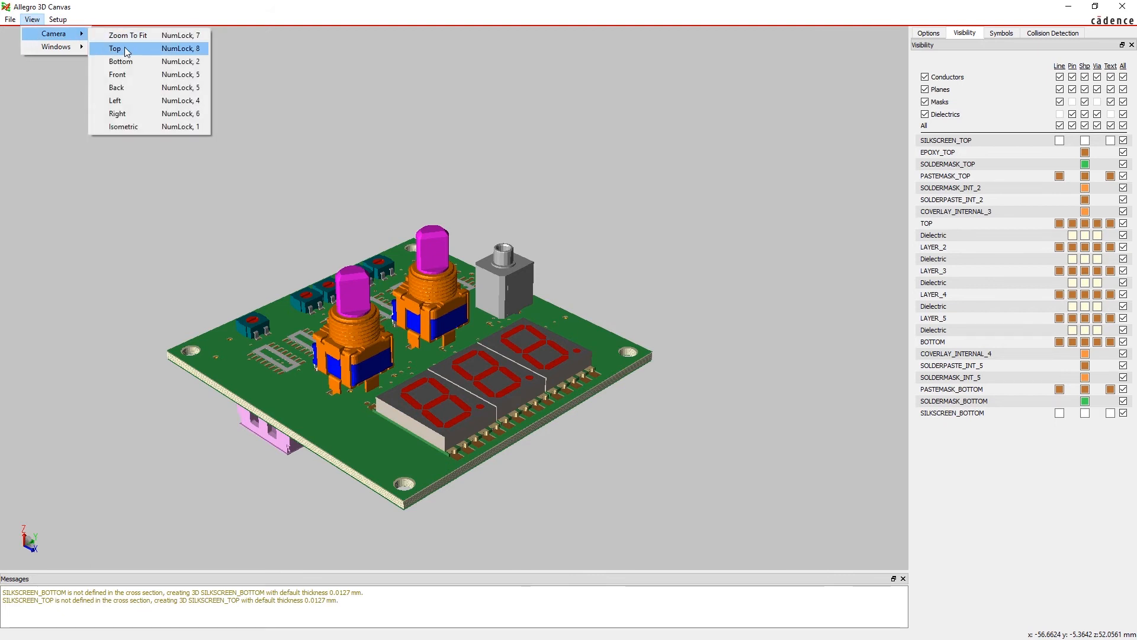
left_click(115, 48)
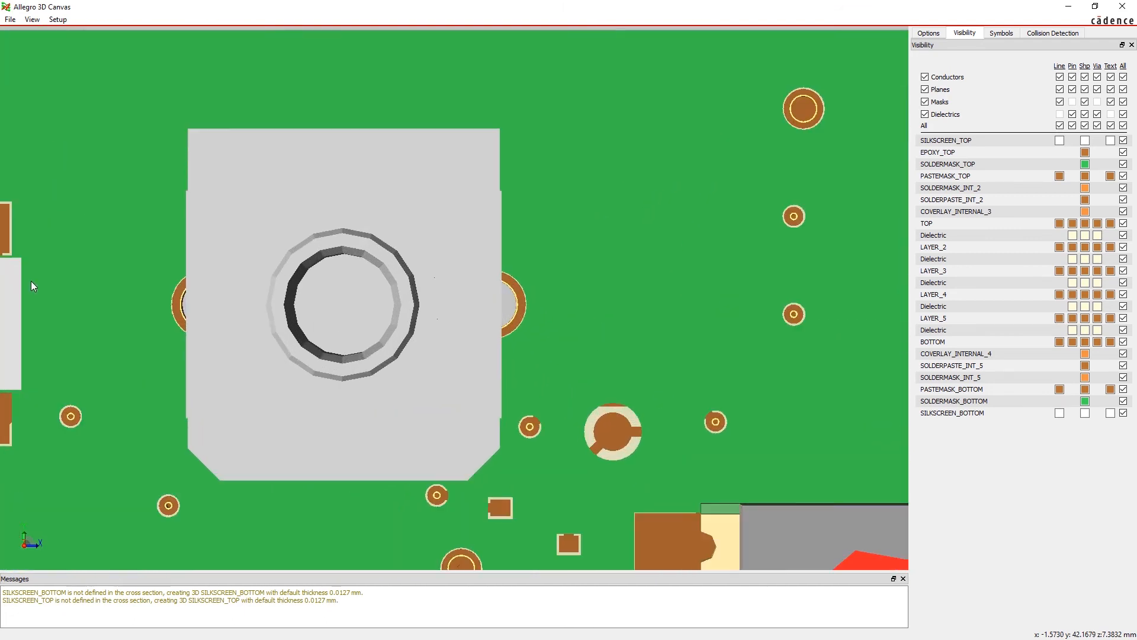
mouse_move(602, 320)
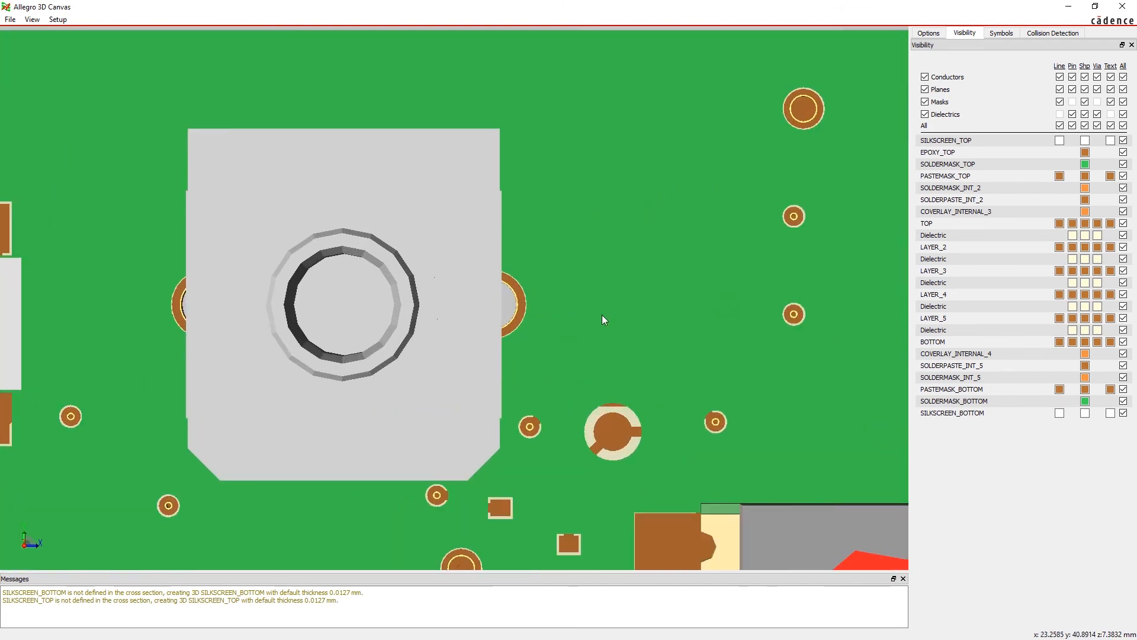